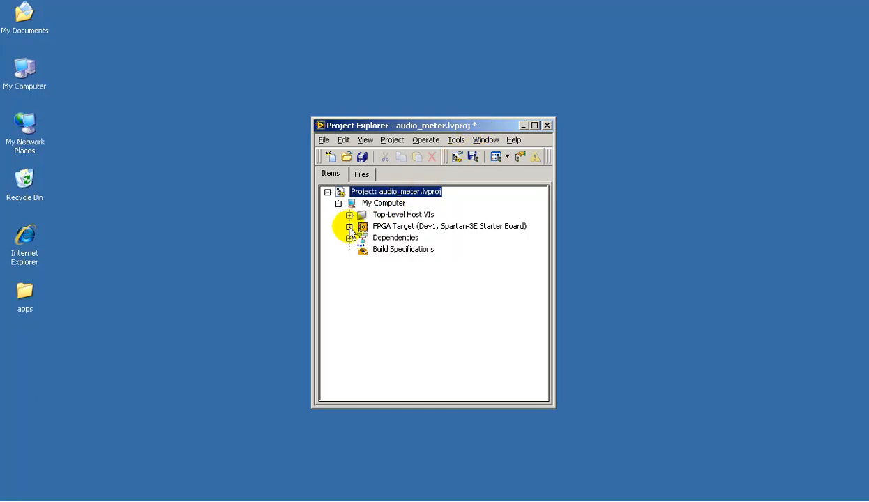
# - Open bargraph_decoder_3-to-8.vi from the FPGA Target's traditional-style Top-Level FPGA VIs
pyautogui.click(351, 227)
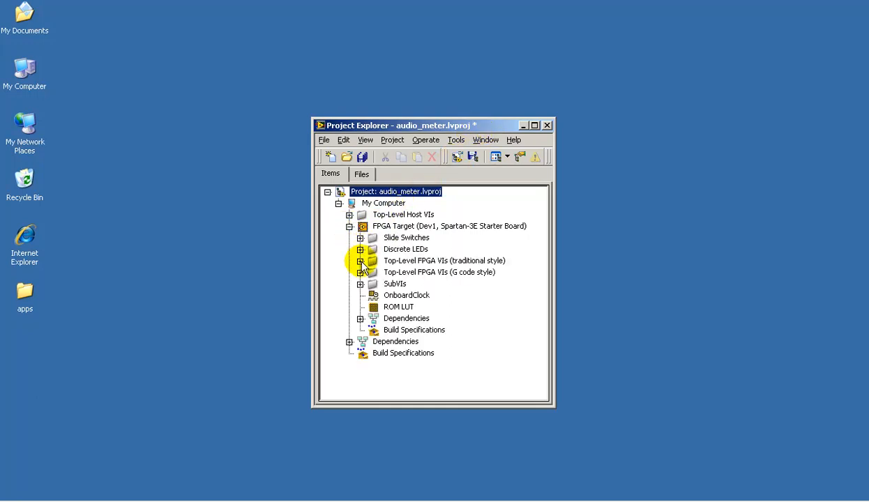
pyautogui.click(361, 260)
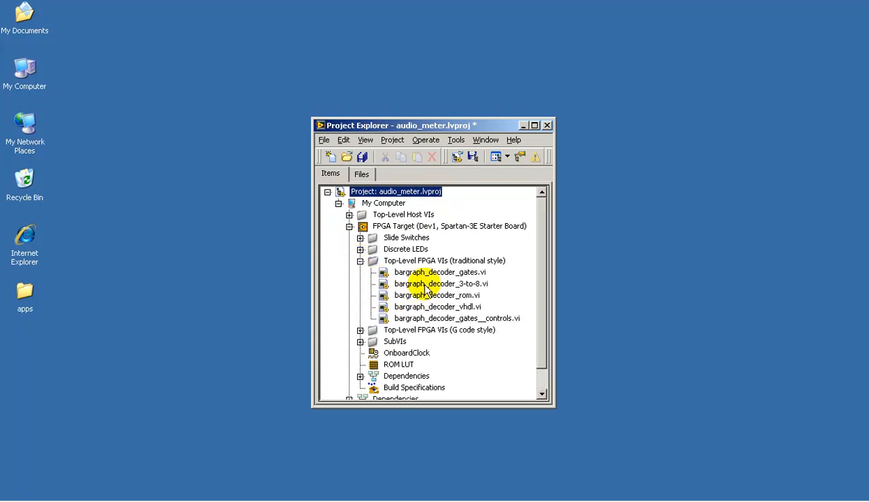
pyautogui.doubleClick(439, 284)
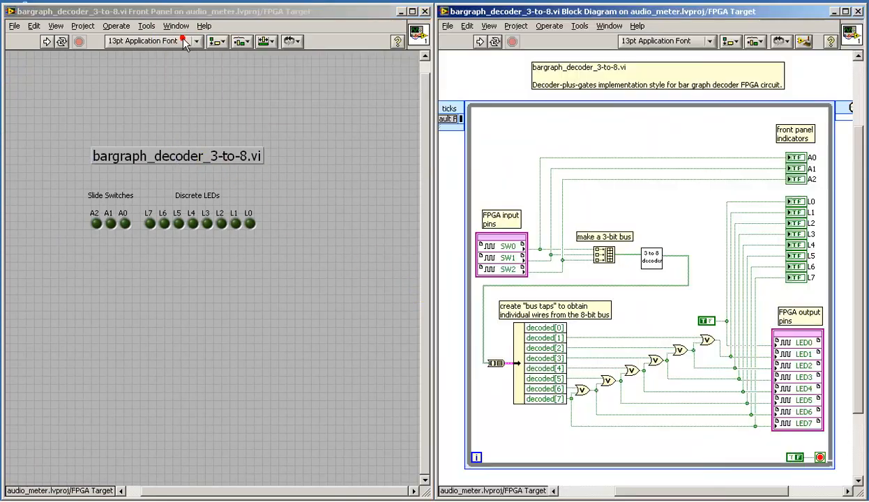
pyautogui.moveTo(185, 41)
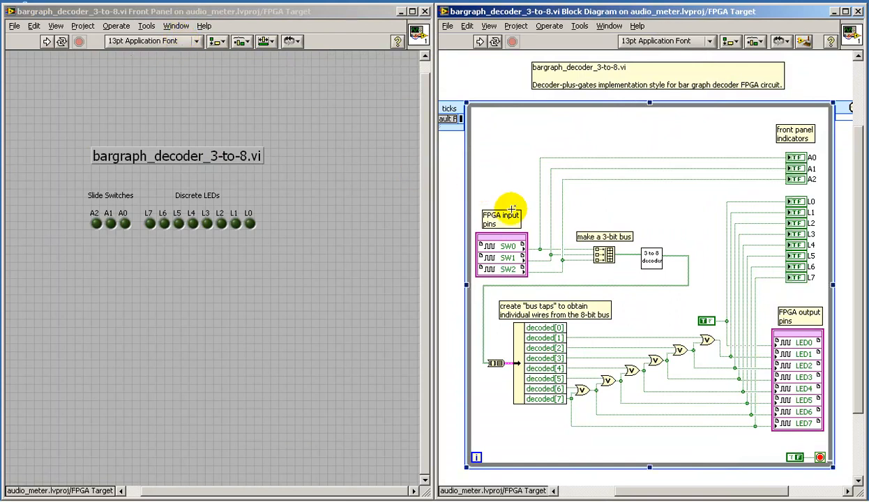
# - Deselect the loop by clicking the decoder diagram background
pyautogui.click(502, 258)
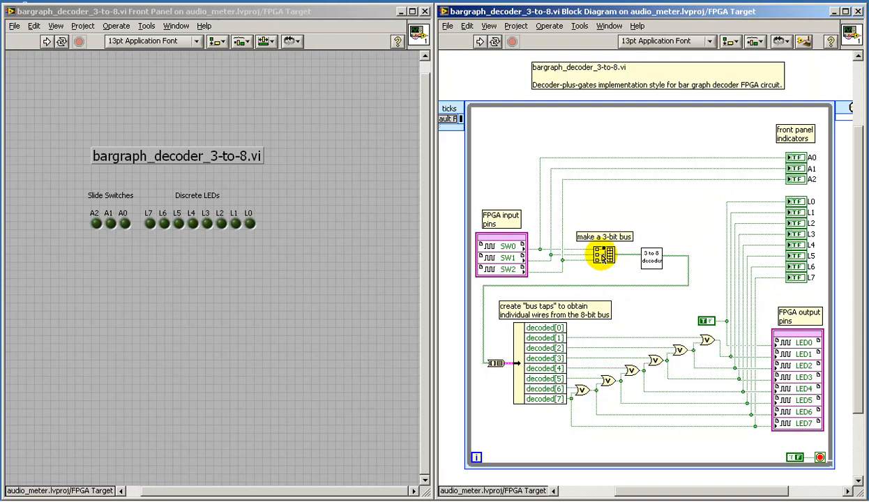
pyautogui.moveTo(601, 256)
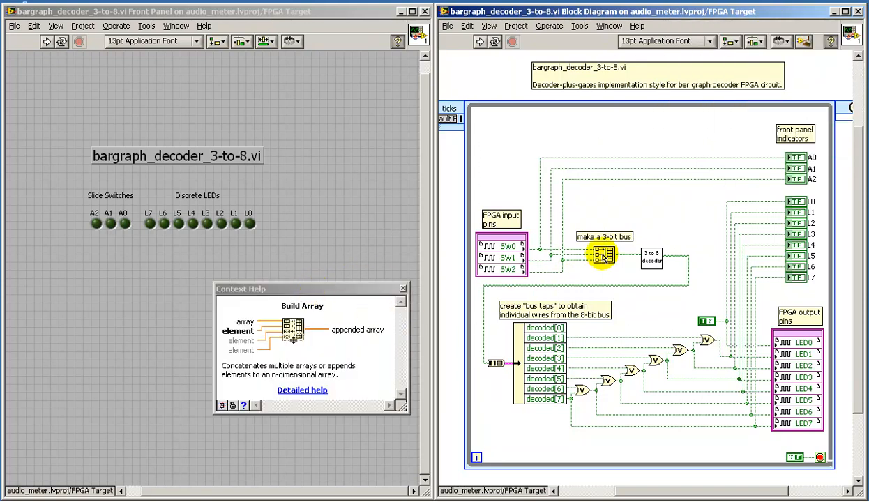
pyautogui.moveTo(586, 261)
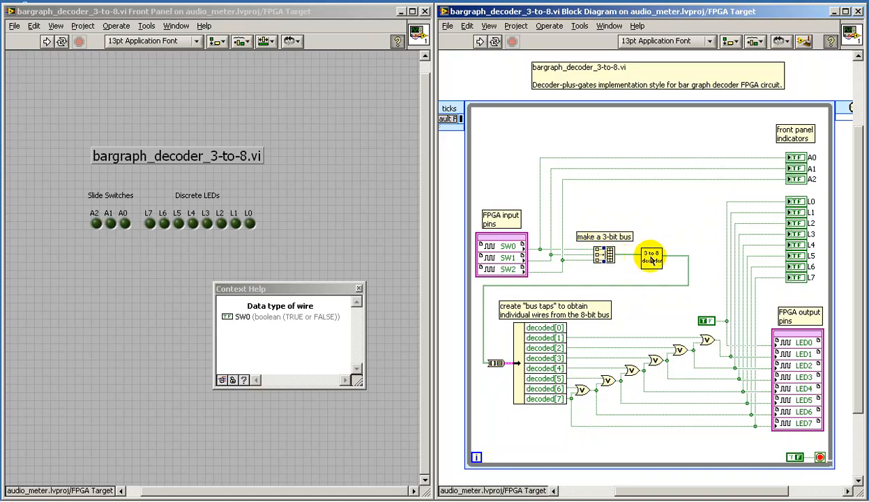
pyautogui.moveTo(688, 298)
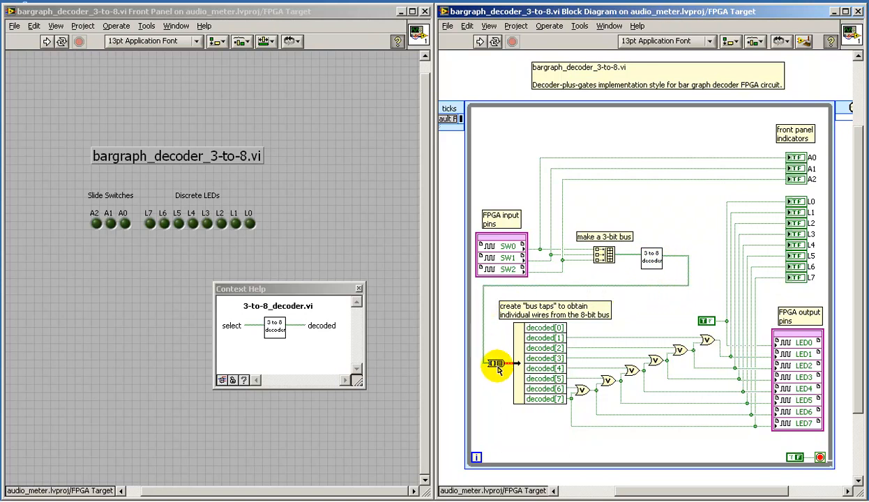
pyautogui.moveTo(497, 364)
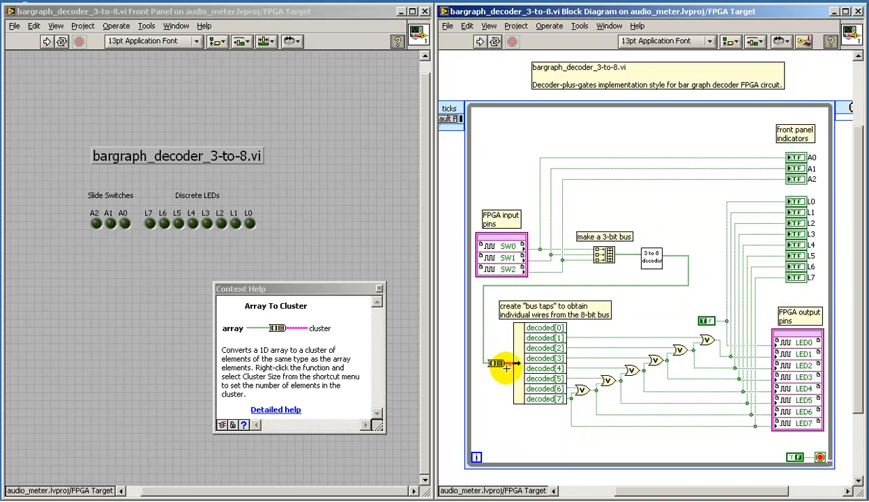
pyautogui.moveTo(506, 364)
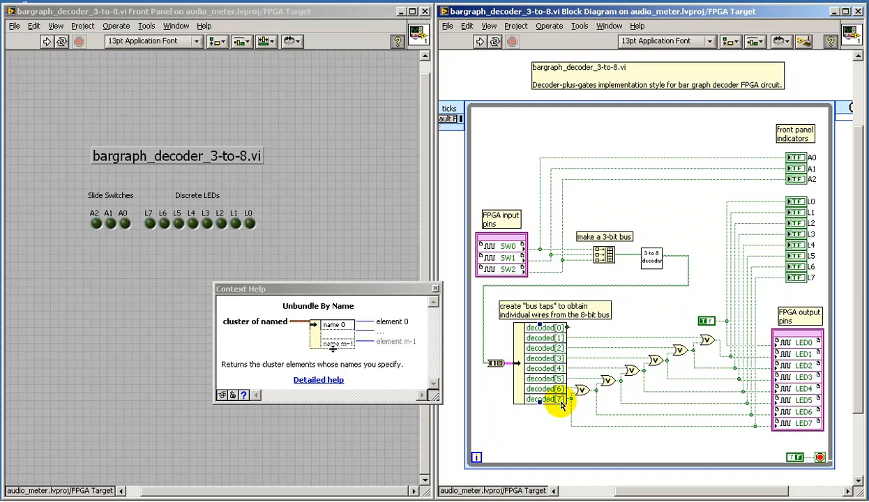
pyautogui.moveTo(683, 392)
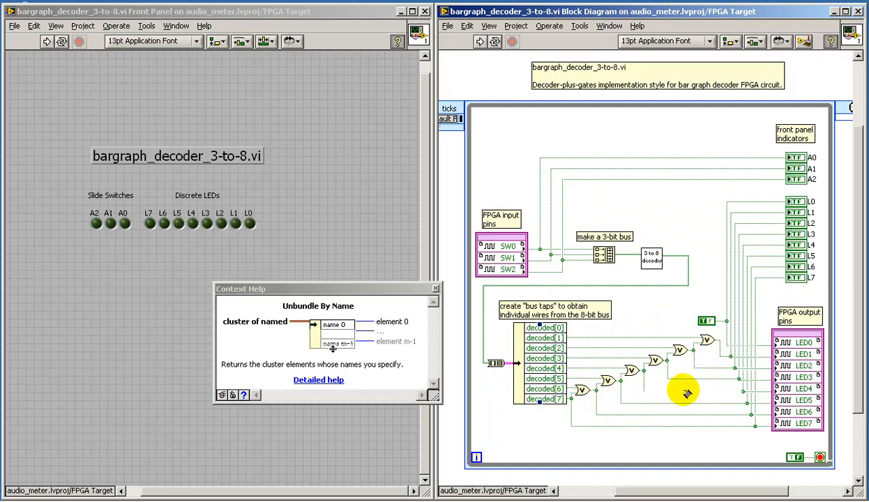
pyautogui.moveTo(801, 340)
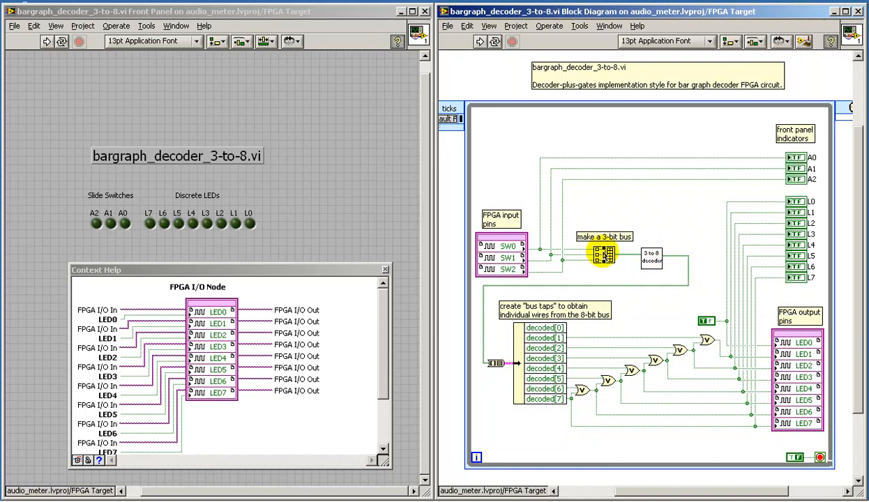
pyautogui.moveTo(601, 253)
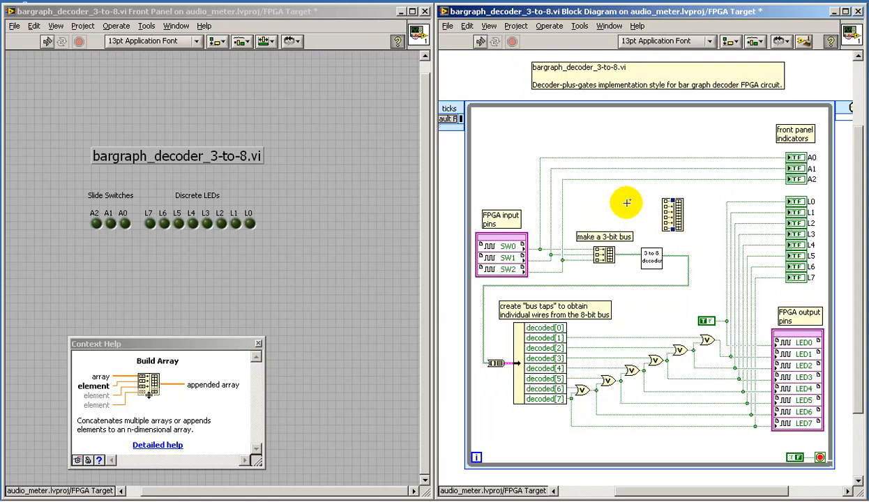
pyautogui.moveTo(649, 210)
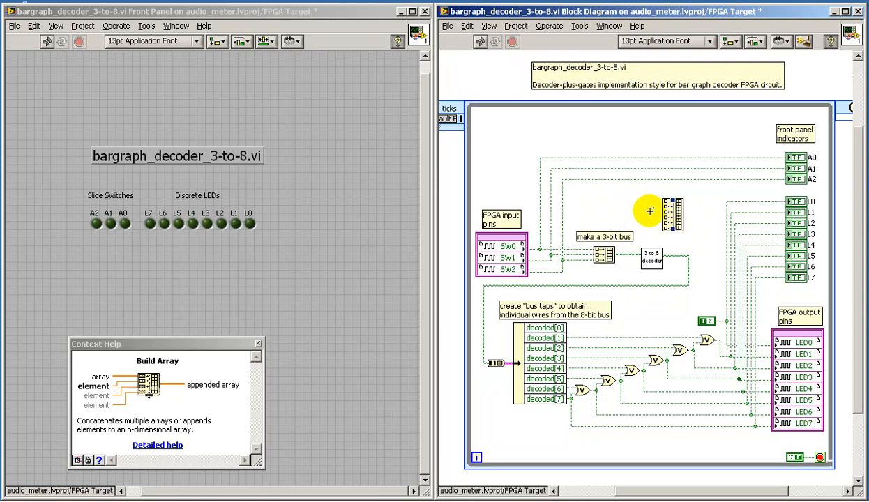
pyautogui.moveTo(700, 230)
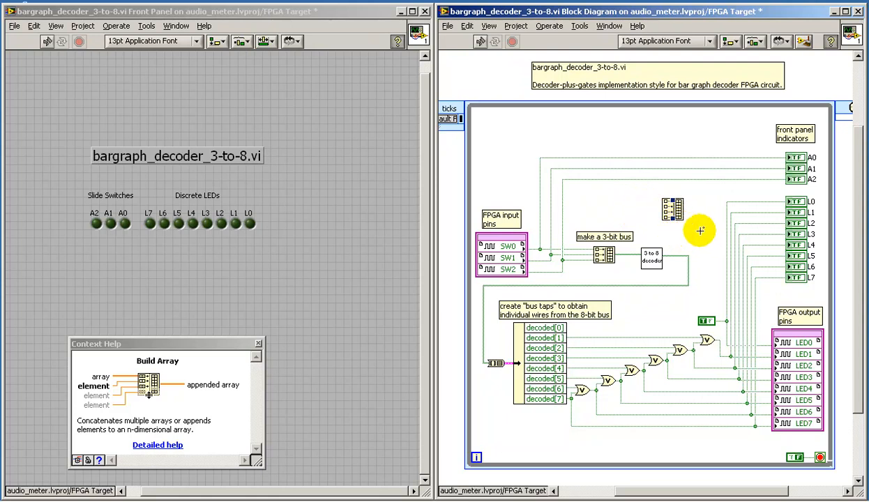
pyautogui.moveTo(700, 232)
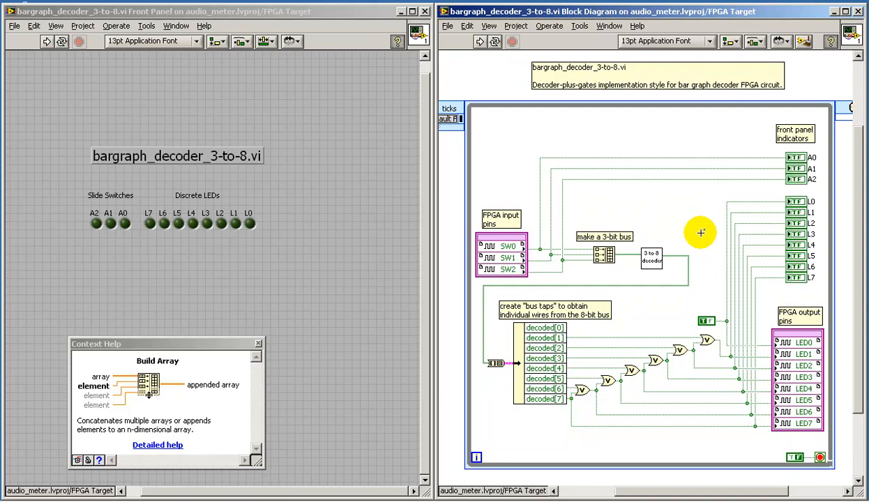
pyautogui.moveTo(582, 274)
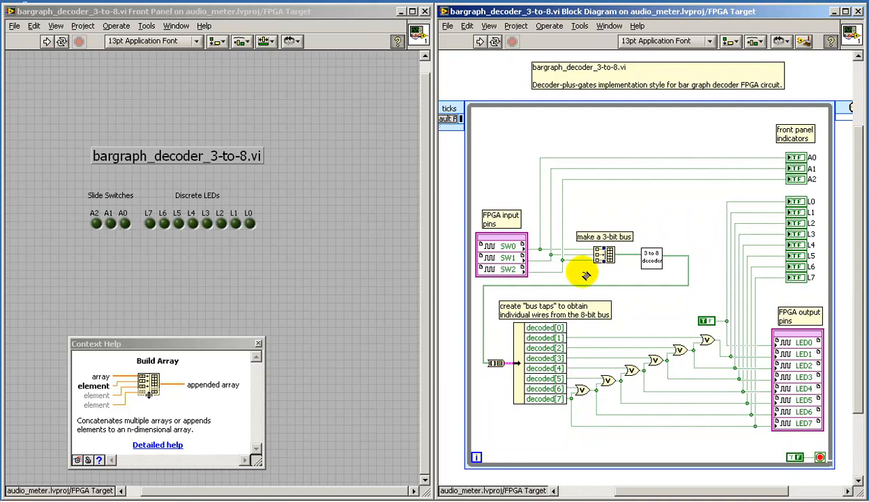
pyautogui.moveTo(495, 363)
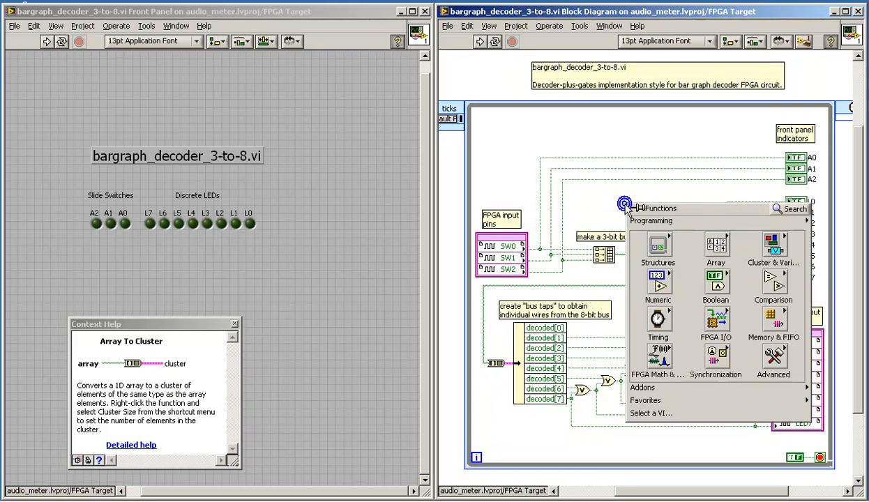
# - Close the palette and place an expanded Unbundle By Name node from Cluster & Variant
pyautogui.click(716, 248)
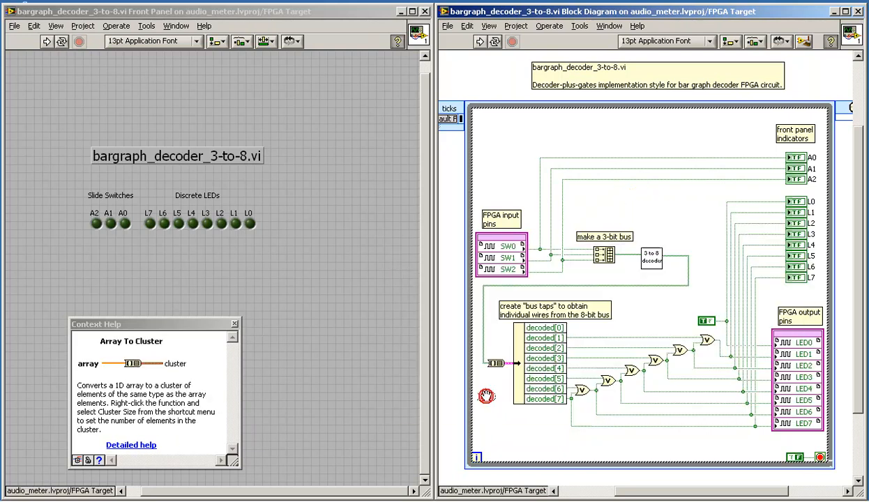
pyautogui.moveTo(496, 385)
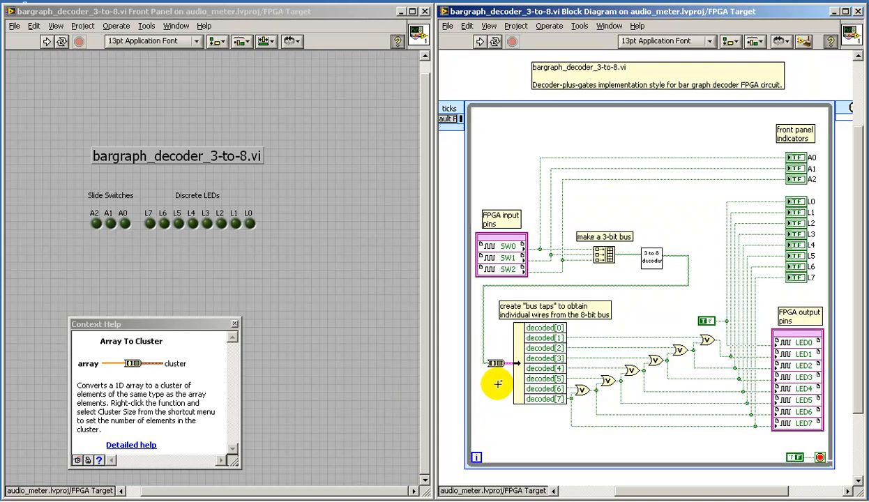
pyautogui.moveTo(520, 387)
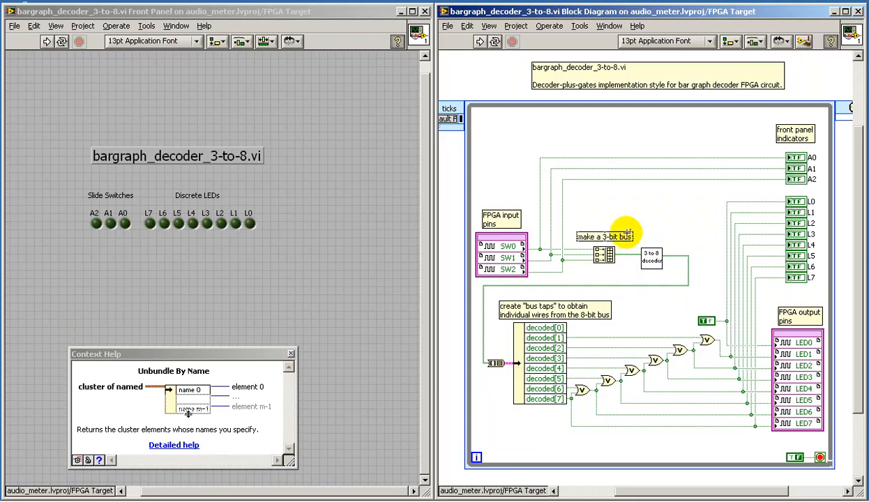
pyautogui.click(783, 256)
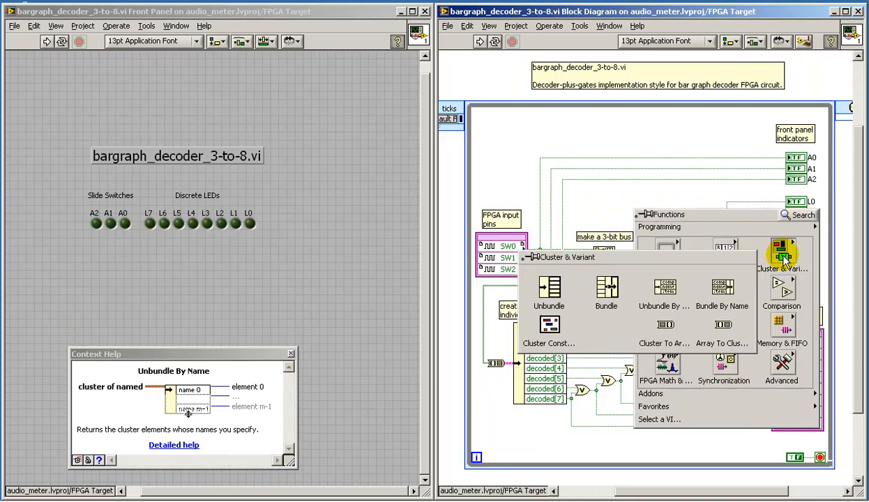
pyautogui.moveTo(665, 289)
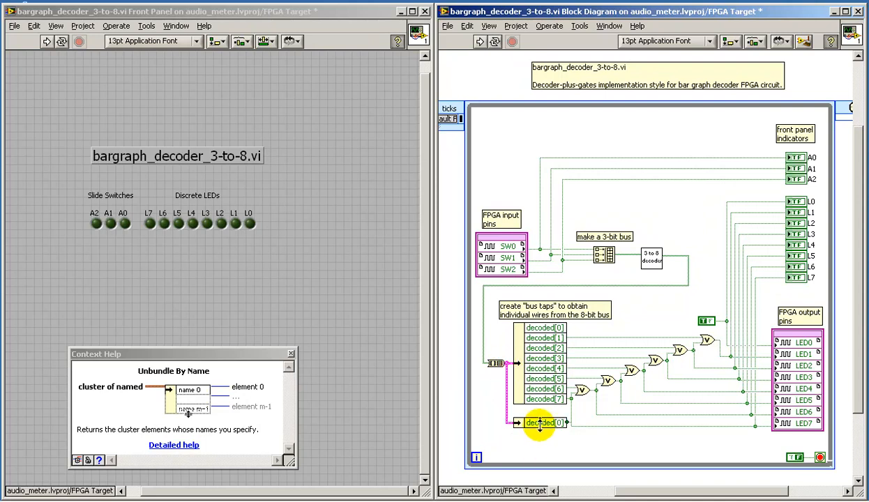
pyautogui.moveTo(541, 423); pyautogui.dragTo(608, 458)
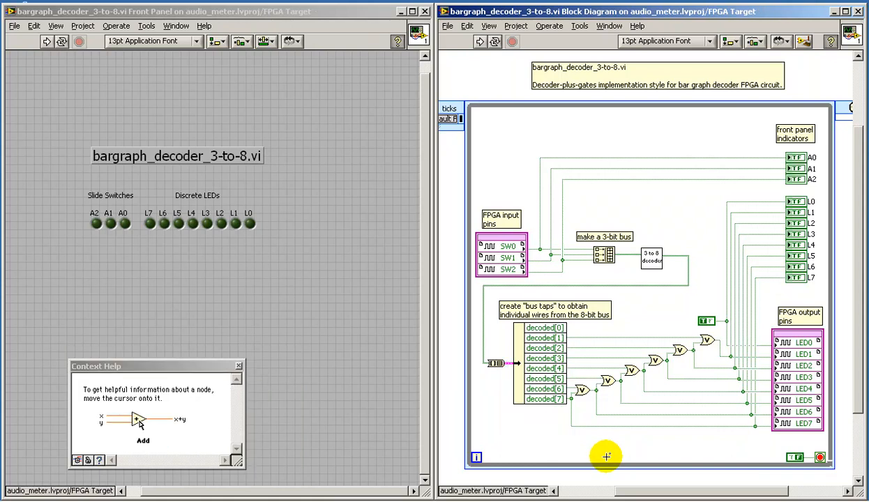
pyautogui.moveTo(651, 258)
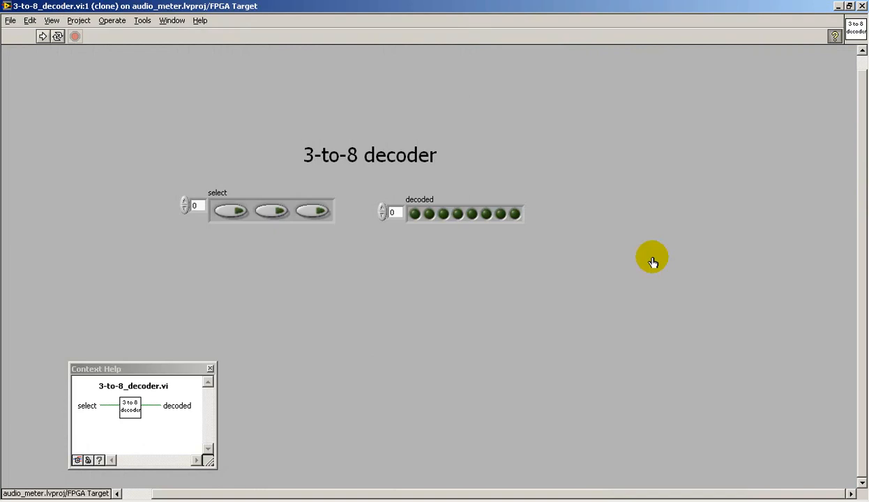
pyautogui.moveTo(168, 47)
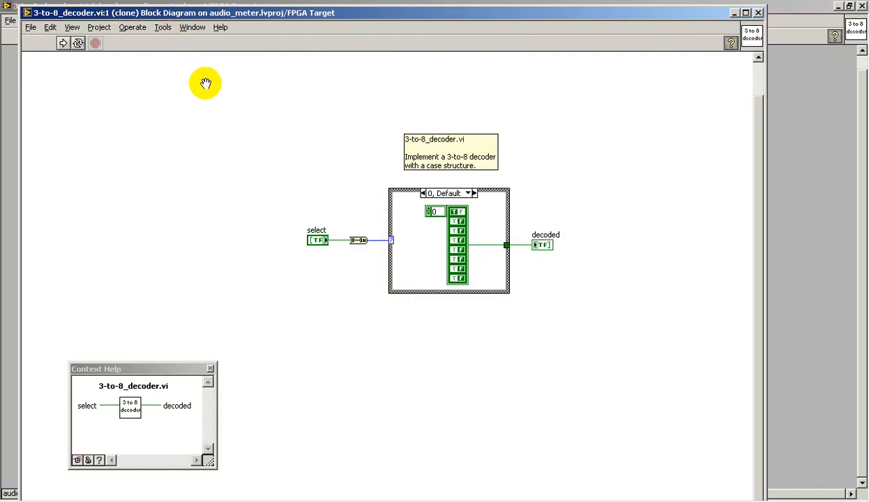
pyautogui.moveTo(275, 255)
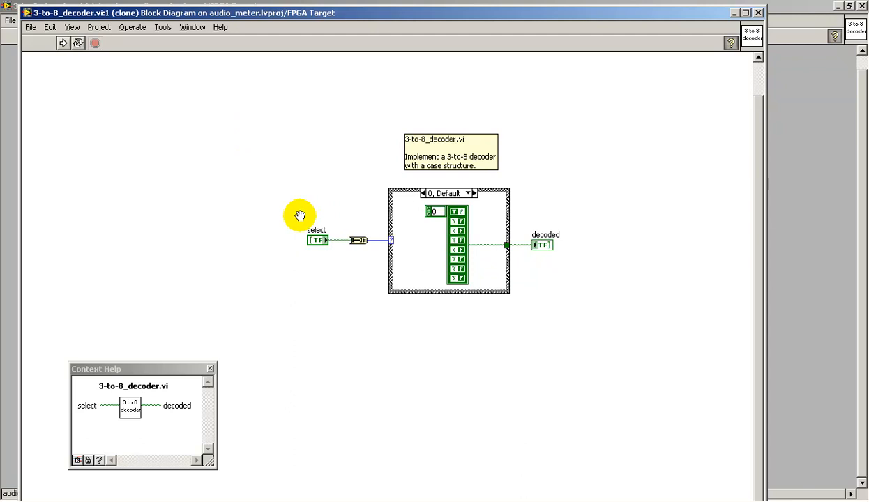
pyautogui.moveTo(575, 279)
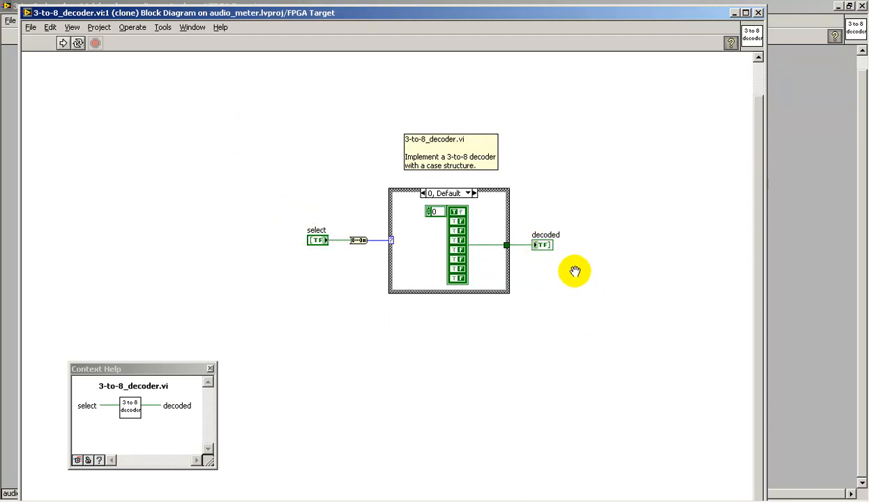
pyautogui.moveTo(488, 193)
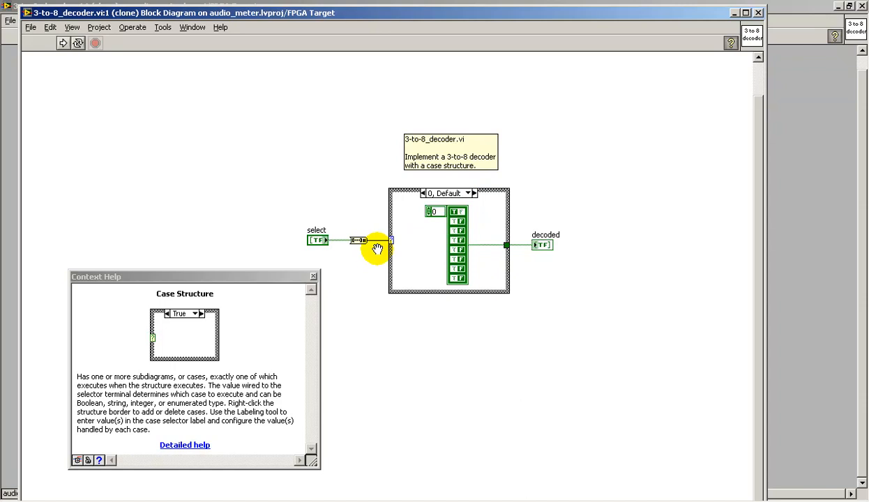
pyautogui.moveTo(358, 242)
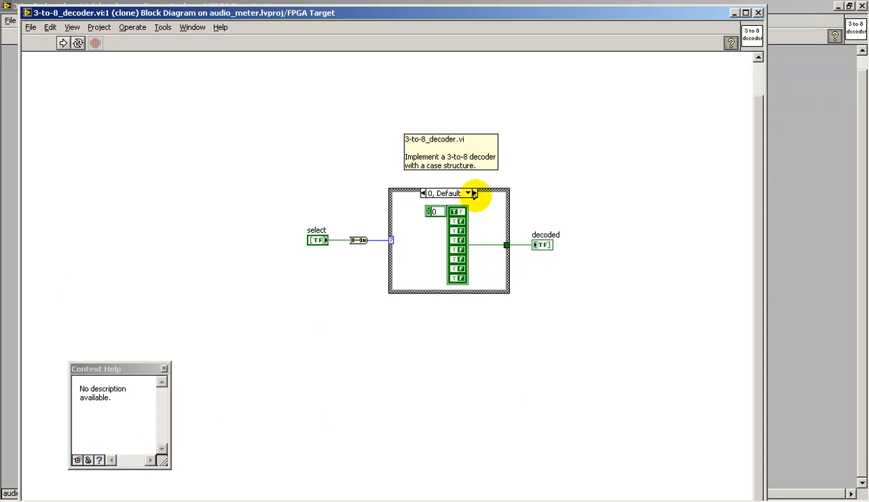
# - Step through the decoder cases, then select case 5 from the selector list
pyautogui.click(474, 193)
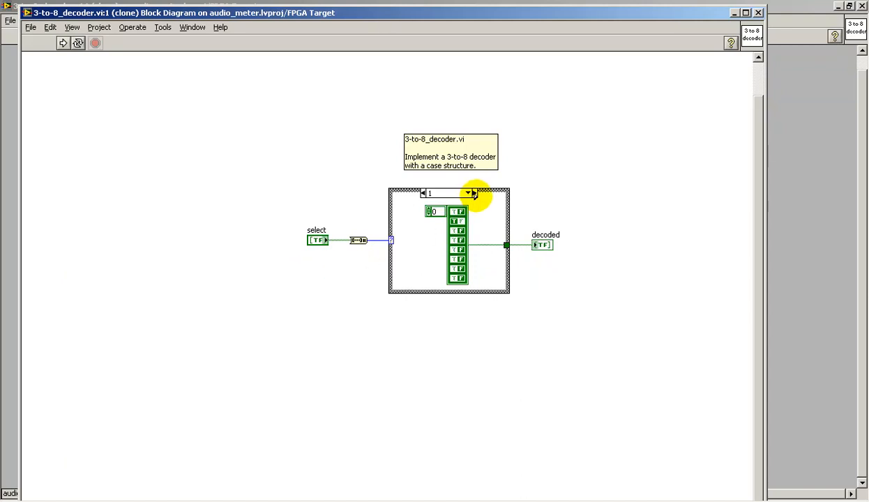
pyautogui.click(474, 193)
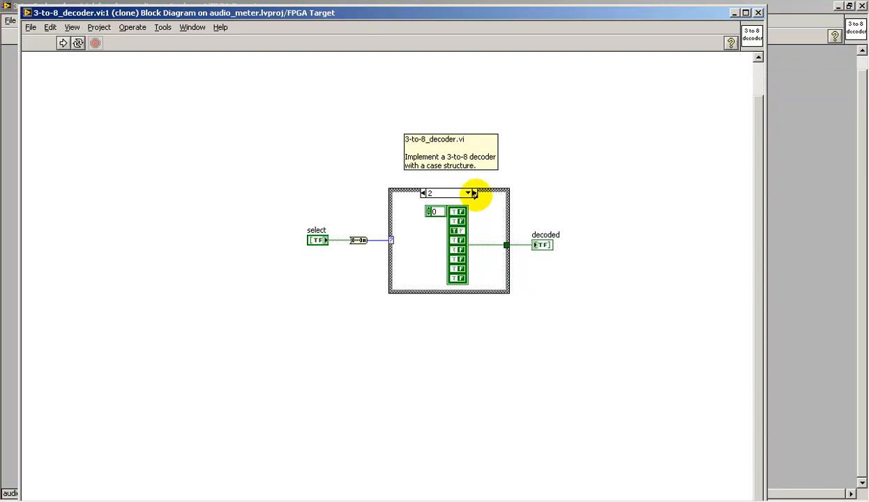
pyautogui.click(468, 193)
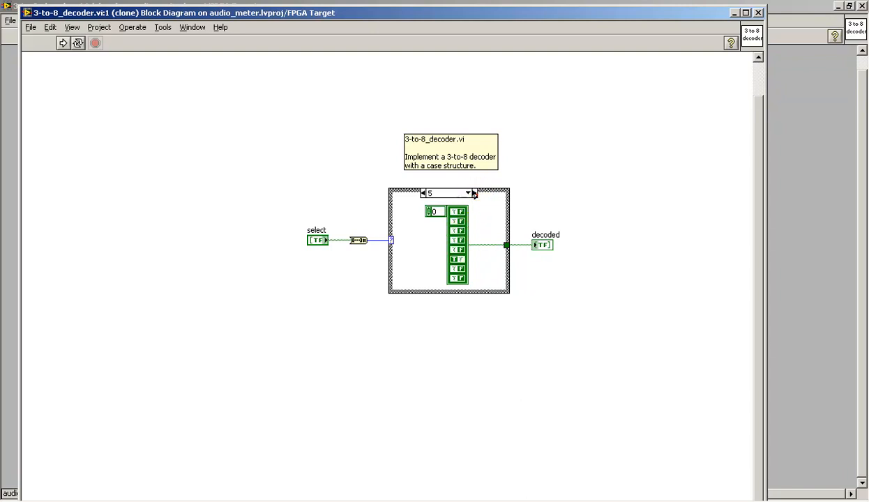
pyautogui.click(473, 192)
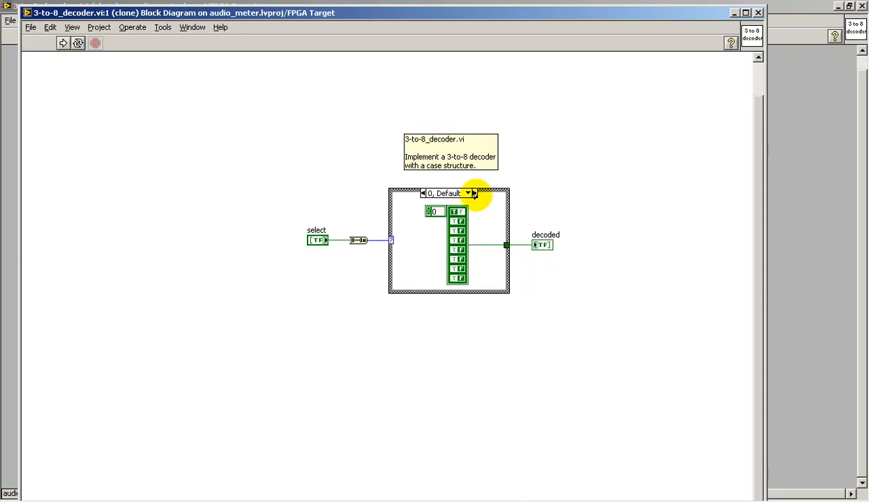
pyautogui.click(468, 193)
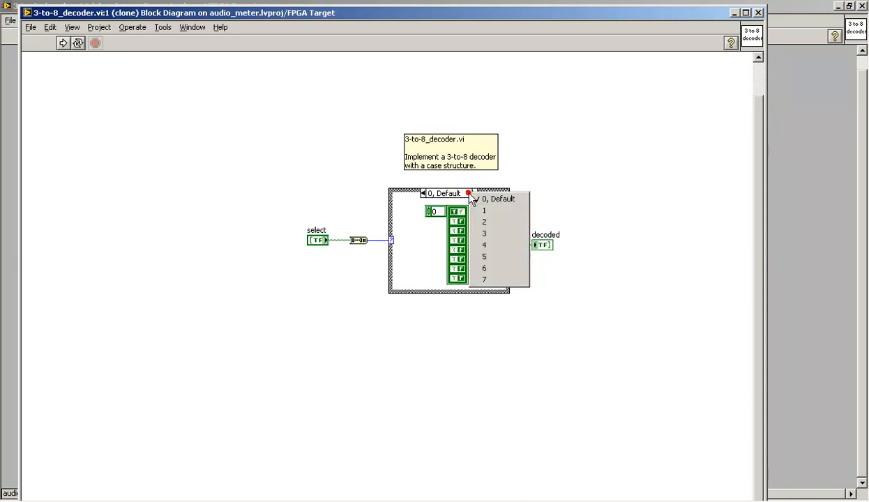
pyautogui.click(484, 257)
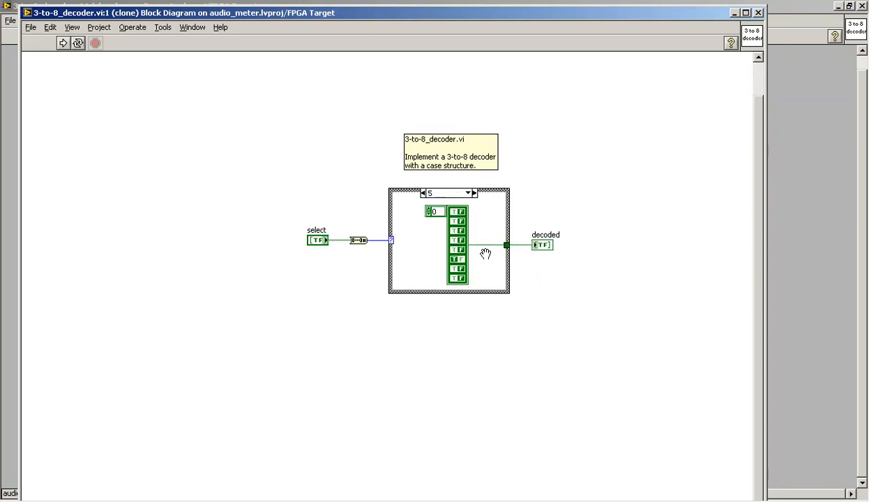
pyautogui.moveTo(574, 214)
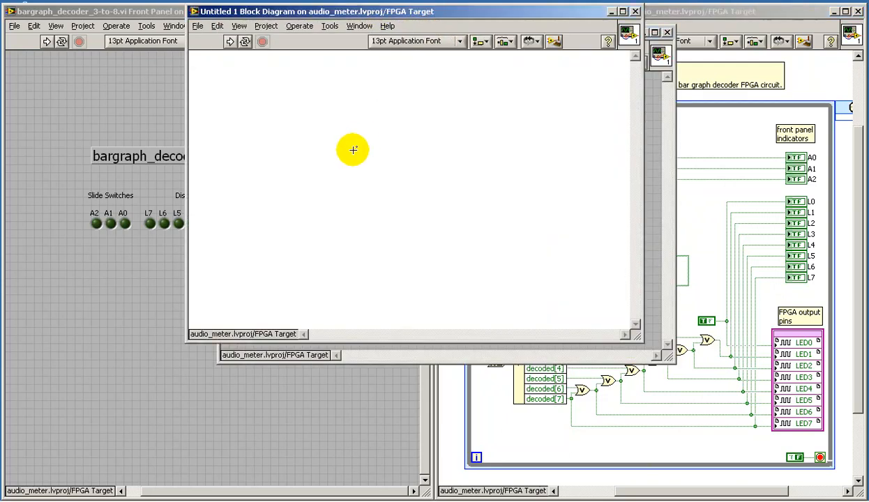
# - Place an array constant and fill it with a Boolean False constant
pyautogui.rightClick(353, 150)
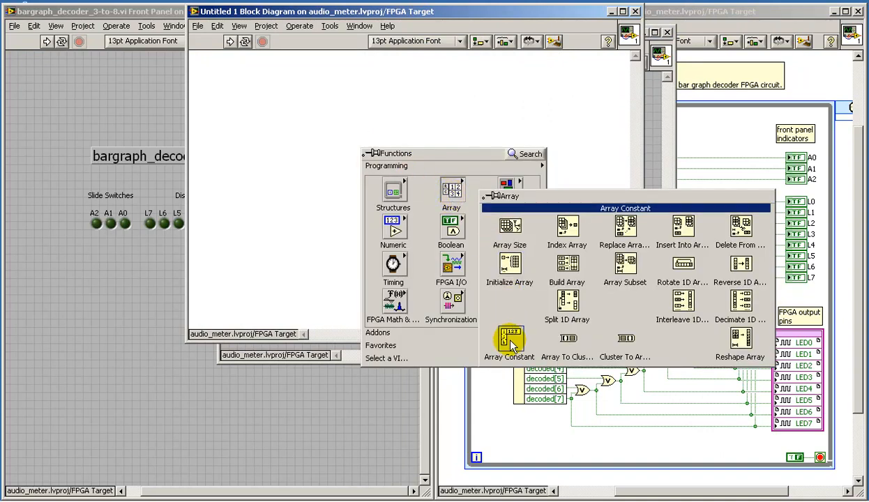
pyautogui.click(510, 342)
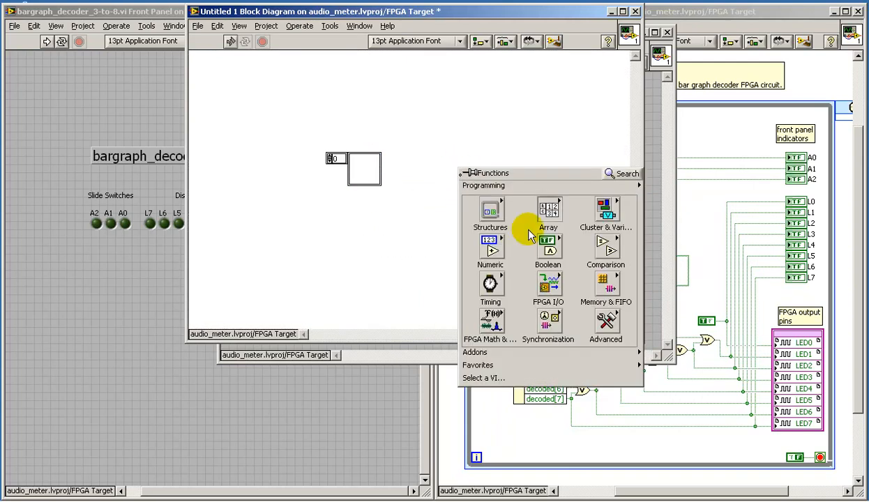
pyautogui.click(549, 251)
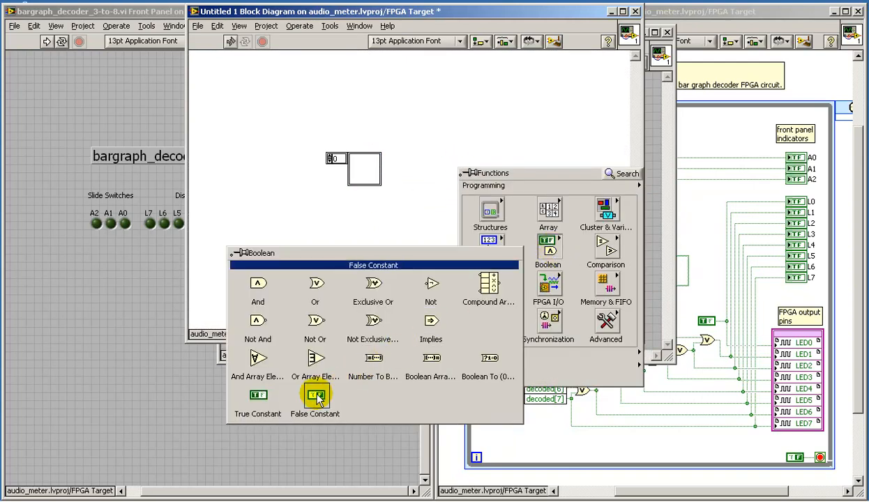
pyautogui.click(315, 398)
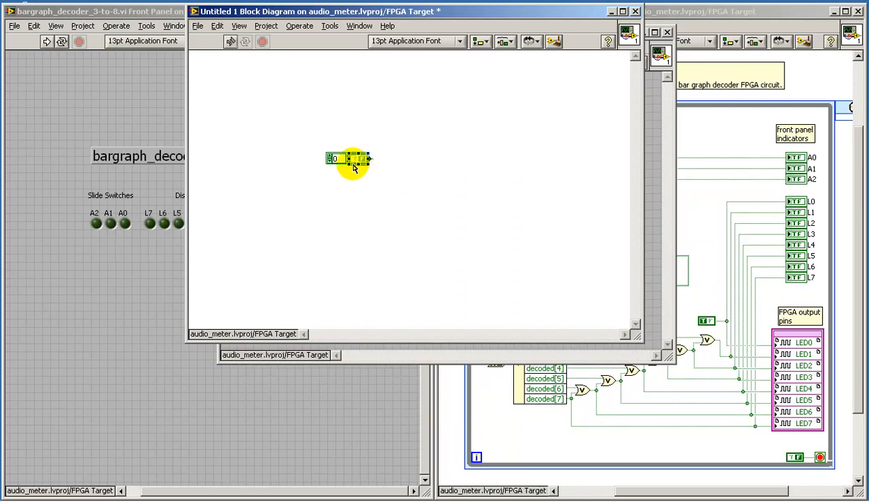
# - Set the Boolean array constant's dimension size to fixed with 3 elements
pyautogui.rightClick(356, 159)
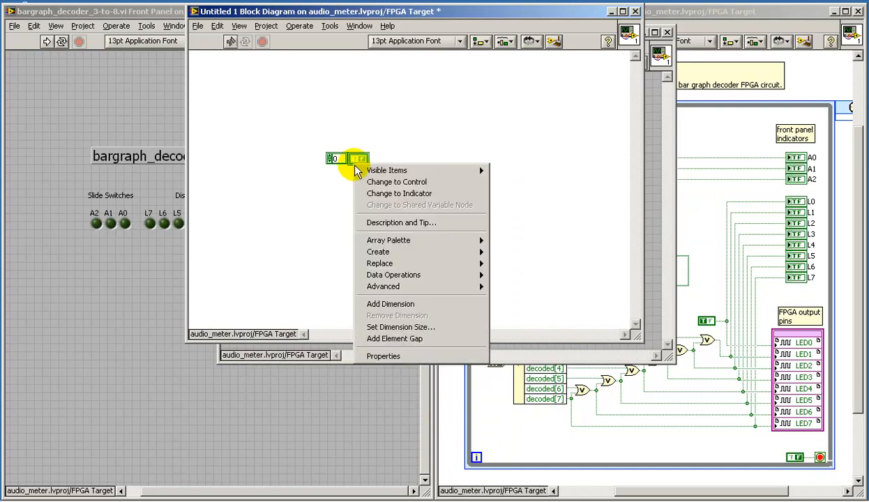
pyautogui.moveTo(398, 328)
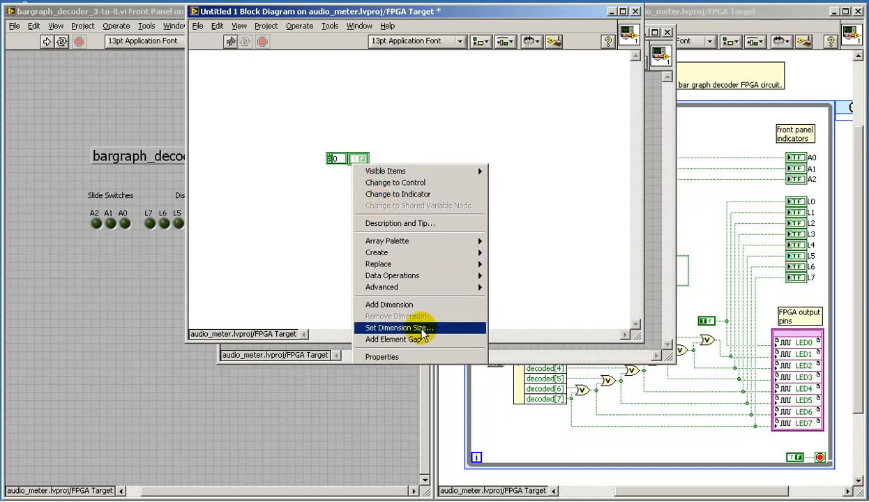
pyautogui.click(398, 328)
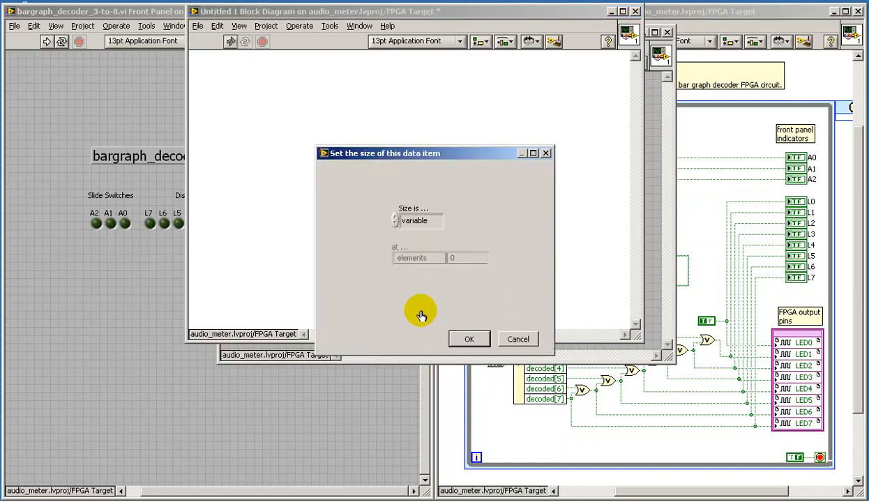
pyautogui.click(417, 220)
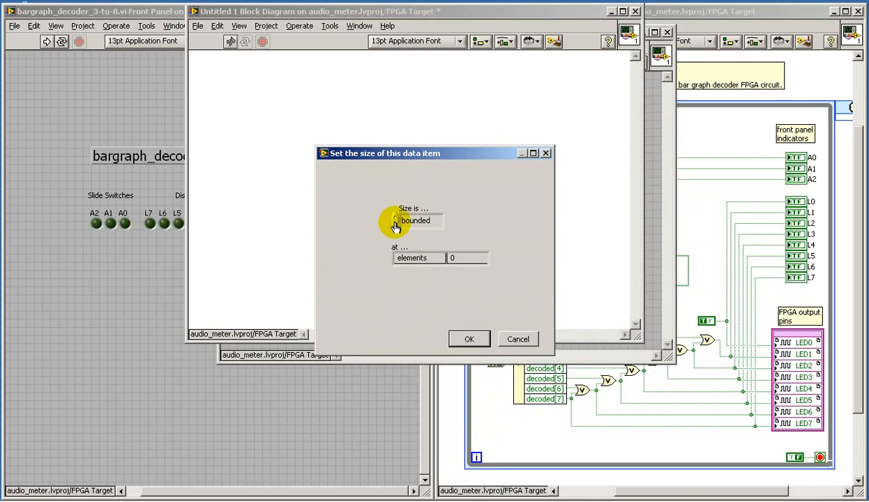
pyautogui.click(416, 220)
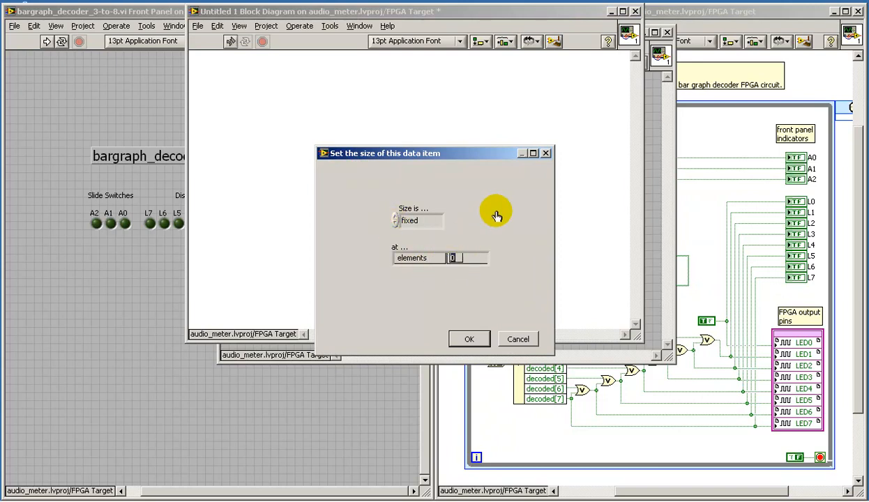
pyautogui.write('3')
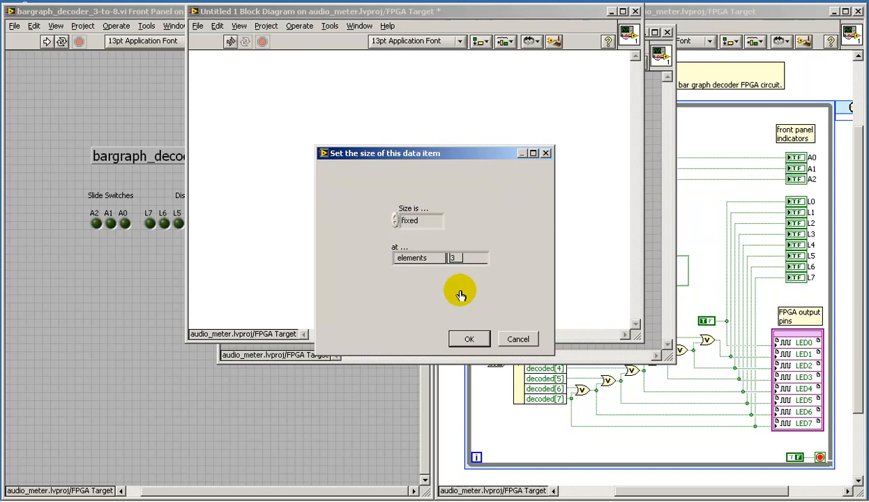
pyautogui.click(469, 338)
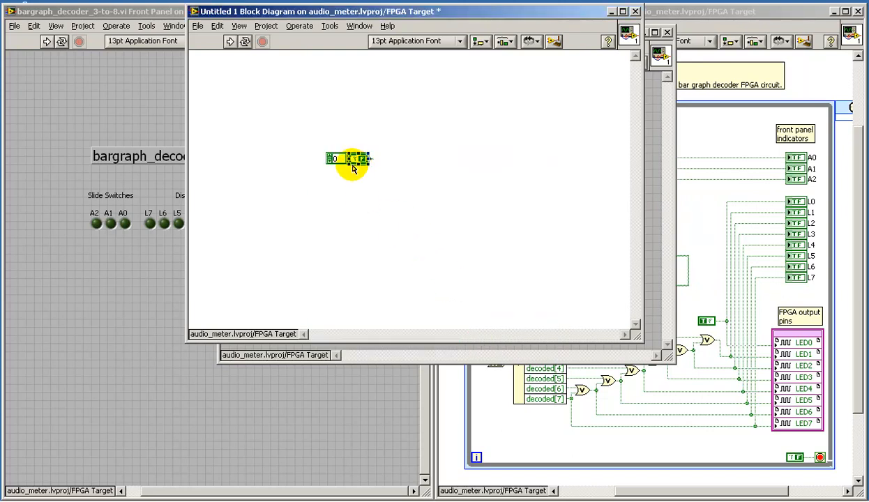
pyautogui.rightClick(352, 159)
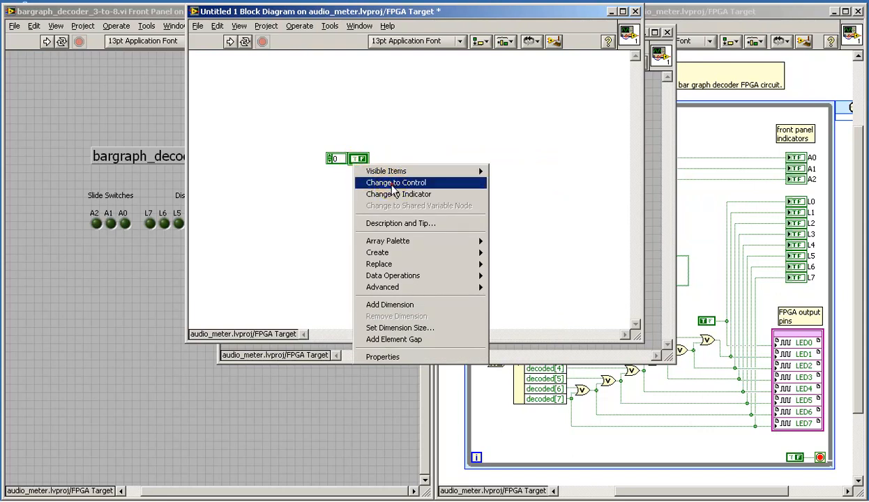